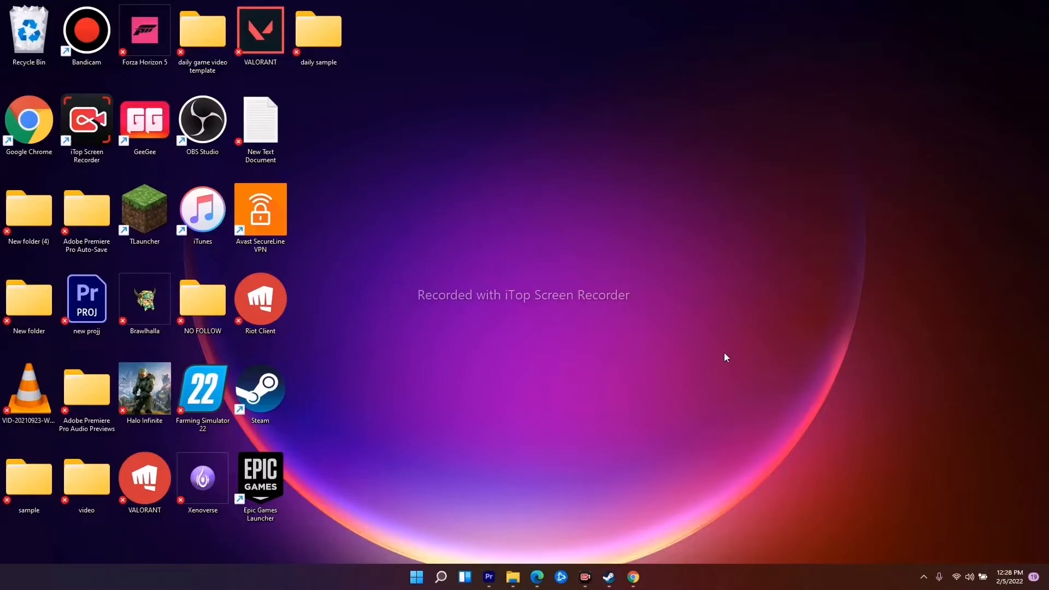
pyautogui.moveTo(607, 445)
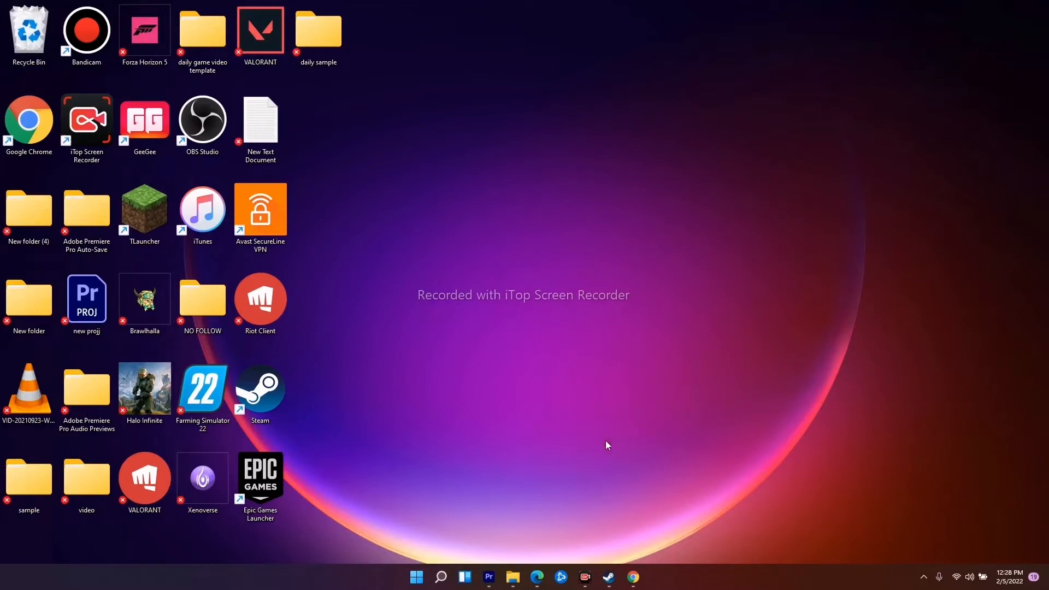
pyautogui.moveTo(426, 536)
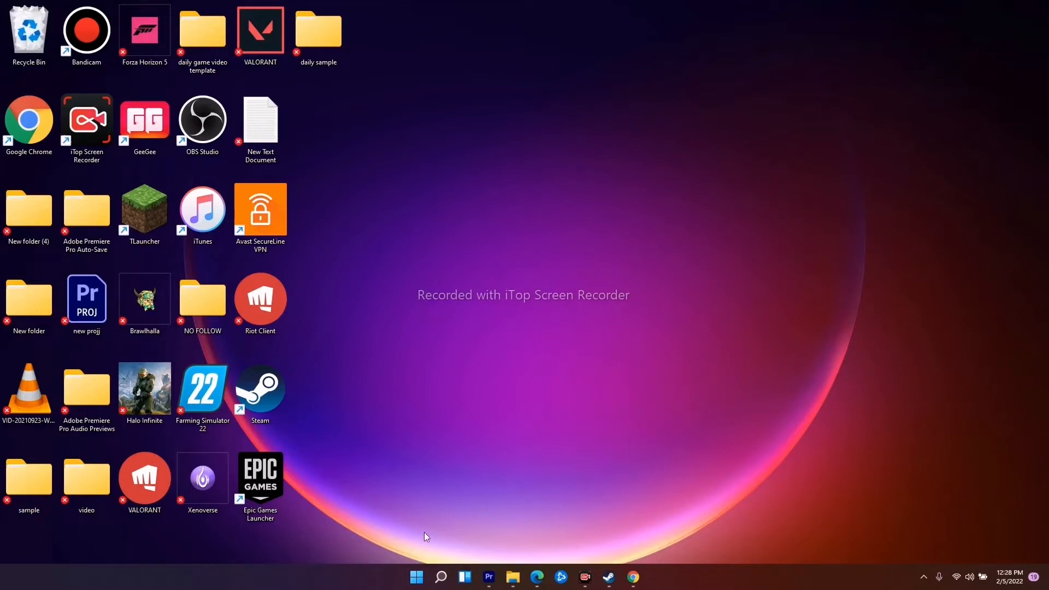
pyautogui.moveTo(460, 497)
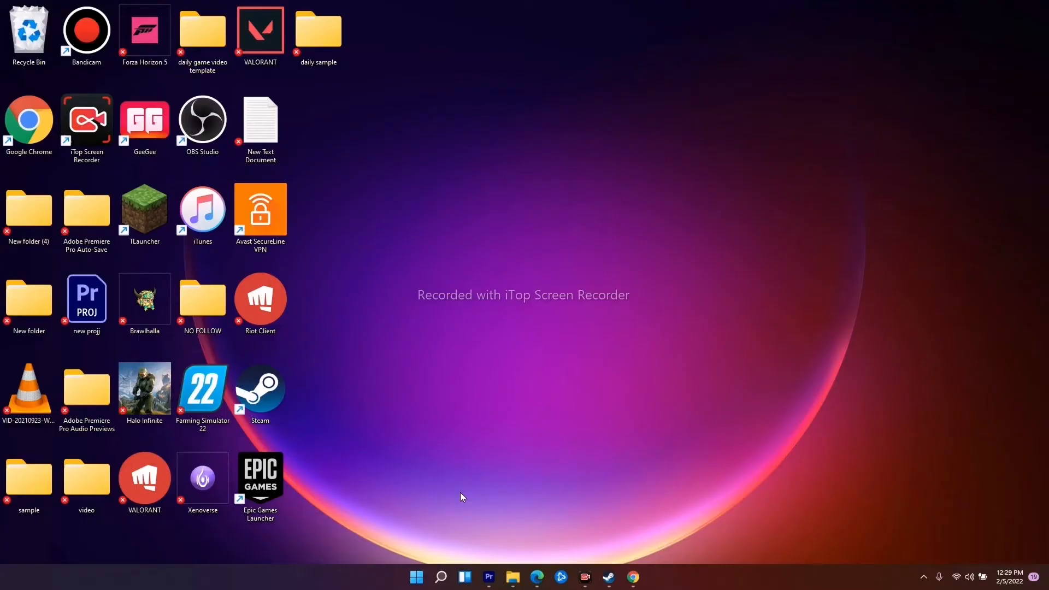
pyautogui.moveTo(437, 496)
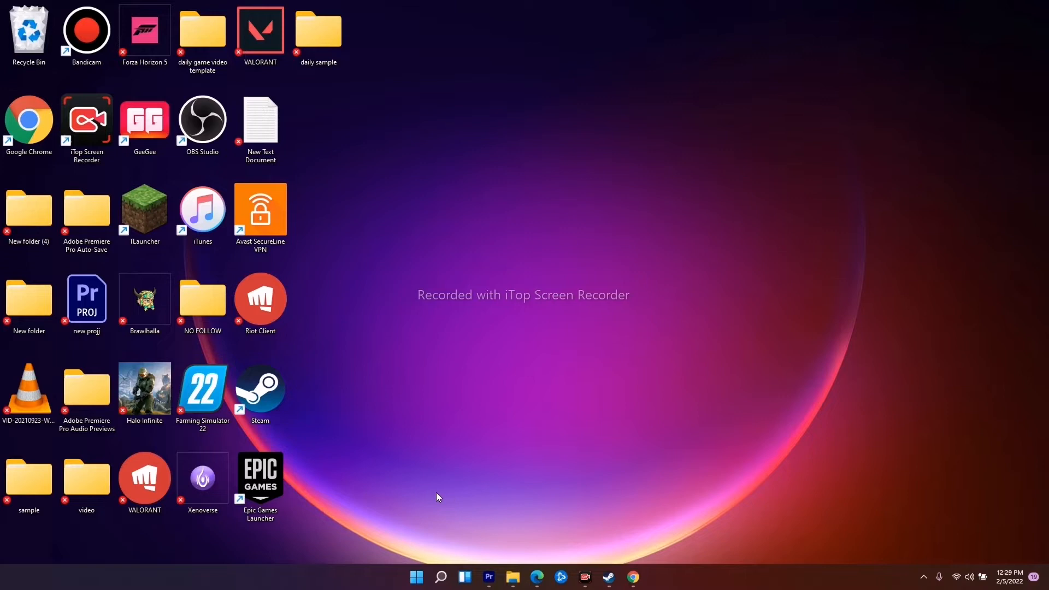
pyautogui.moveTo(434, 491)
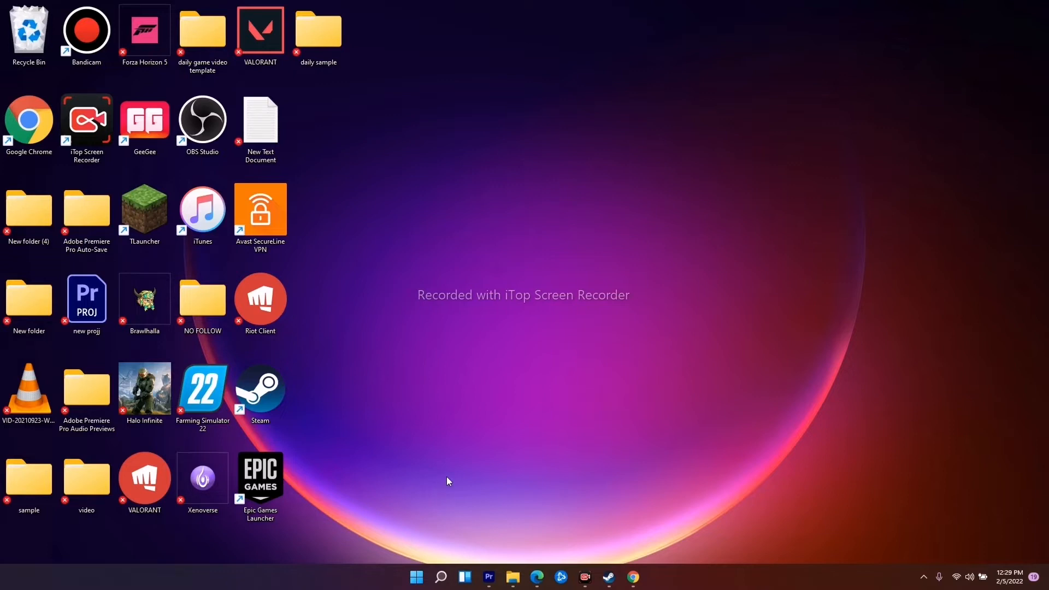
pyautogui.moveTo(483, 453)
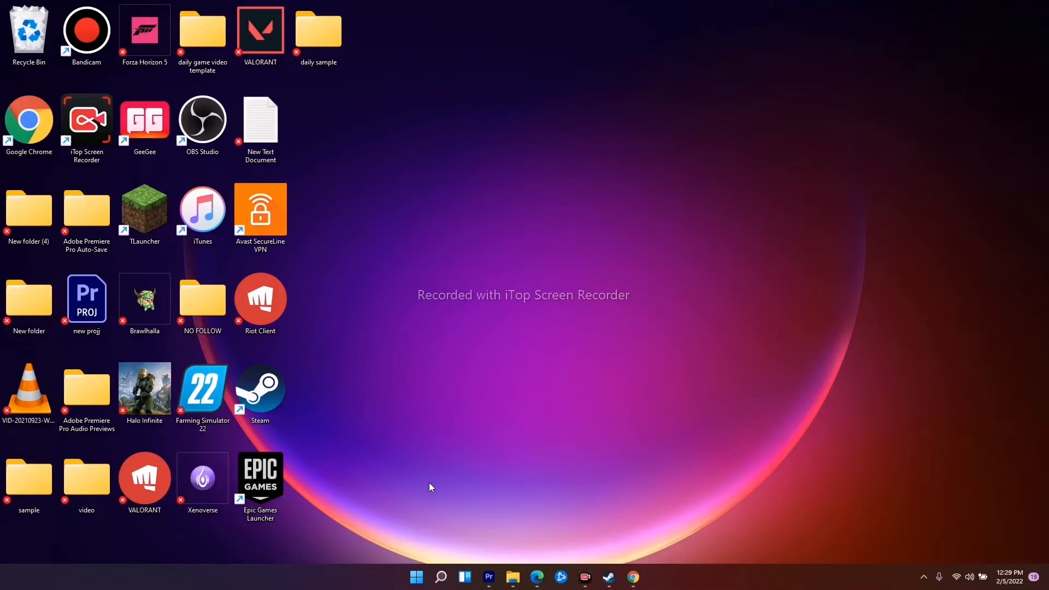
# Reach the Personalization settings via the Start button's power-user menu.
pyautogui.click(415, 576)
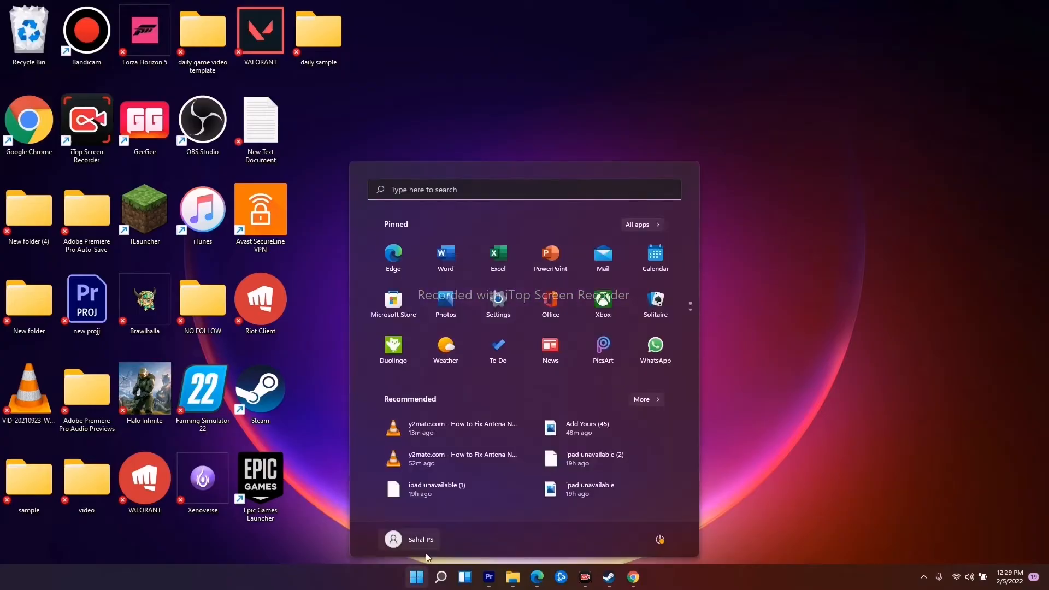
pyautogui.rightClick(415, 577)
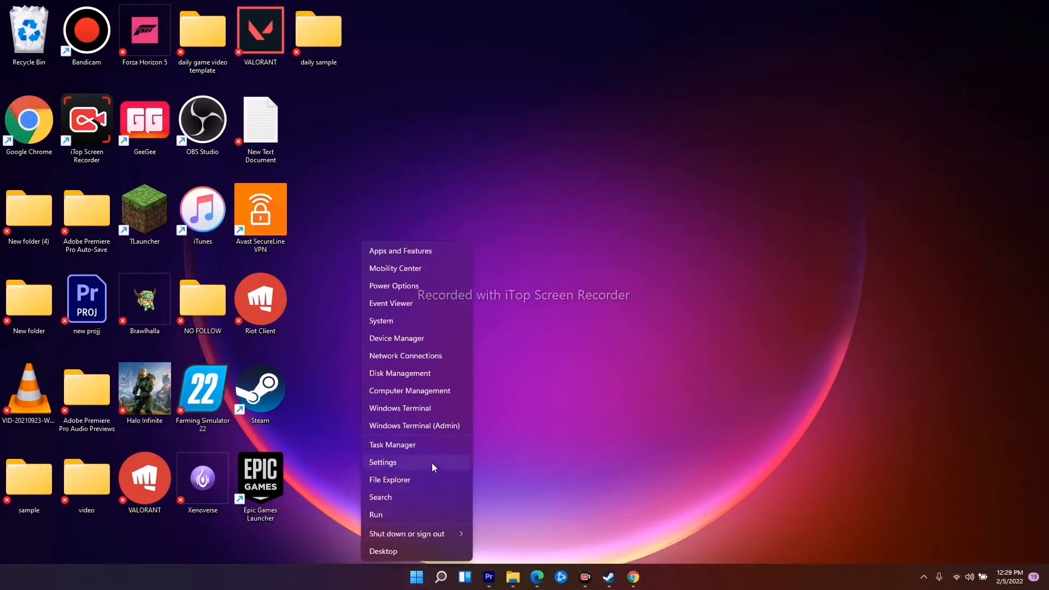
pyautogui.click(382, 462)
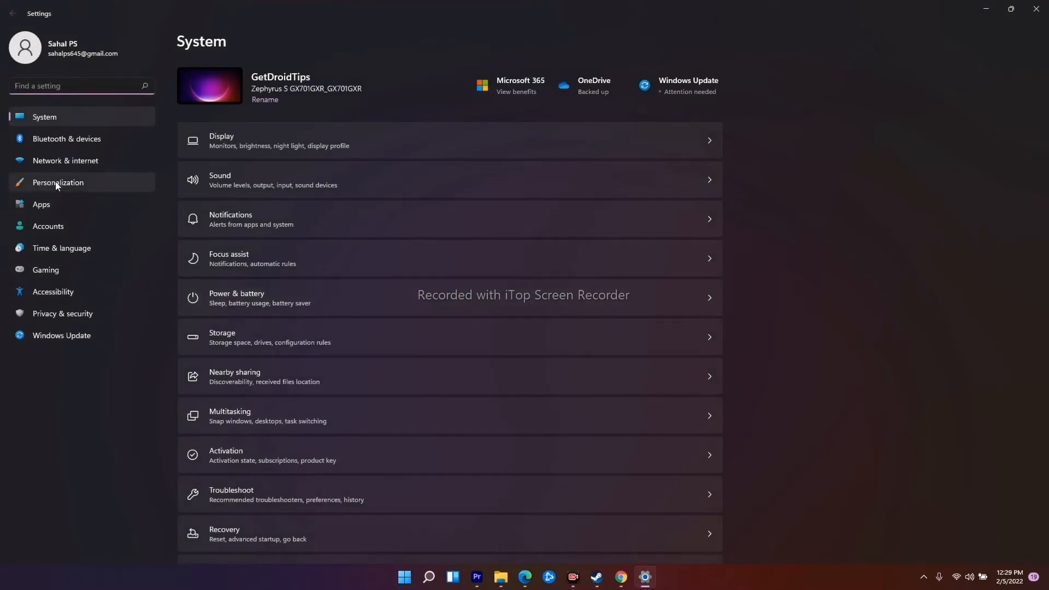
pyautogui.click(57, 182)
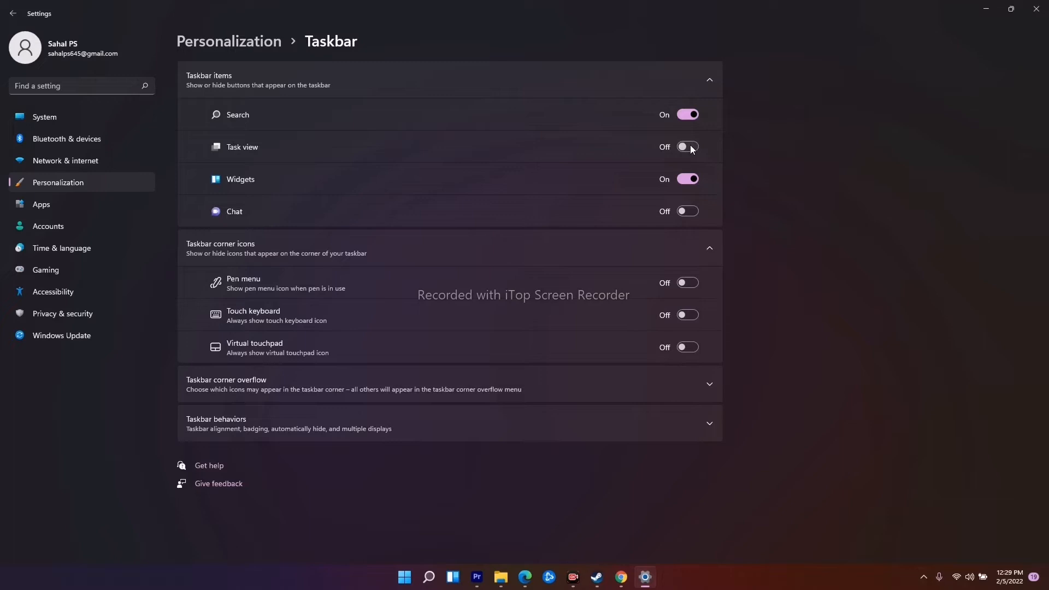
# Switch the Task view toggle on, then back off so it stays hidden from the taskbar.
pyautogui.click(686, 146)
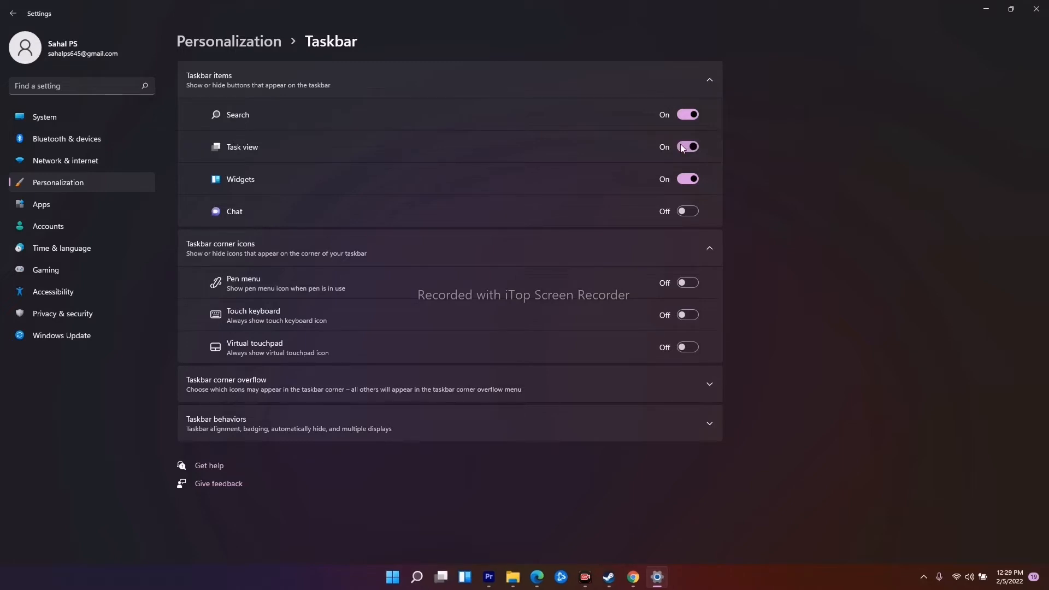
pyautogui.click(686, 146)
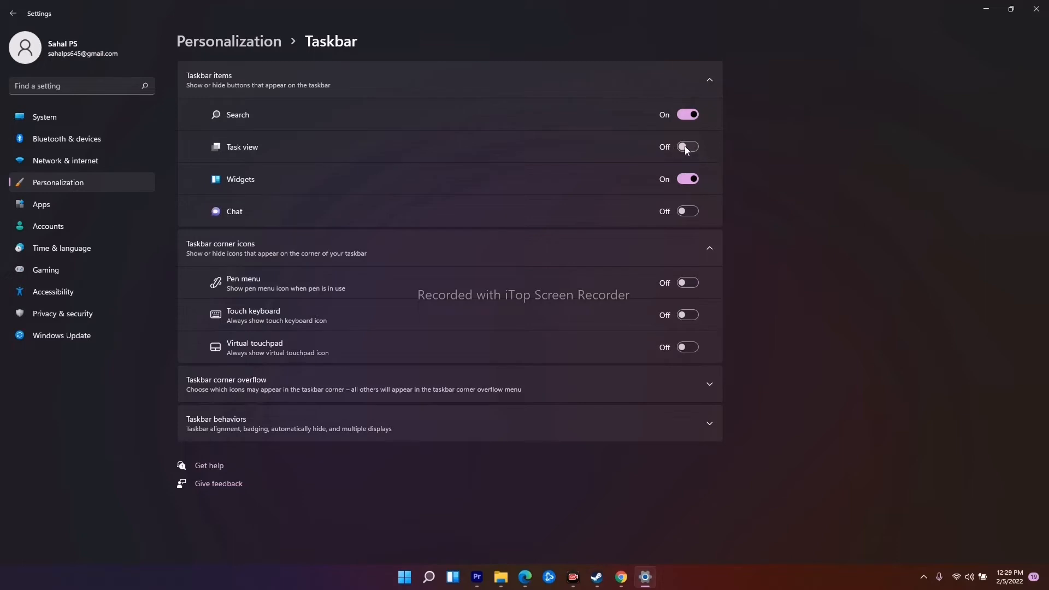
pyautogui.moveTo(526, 150)
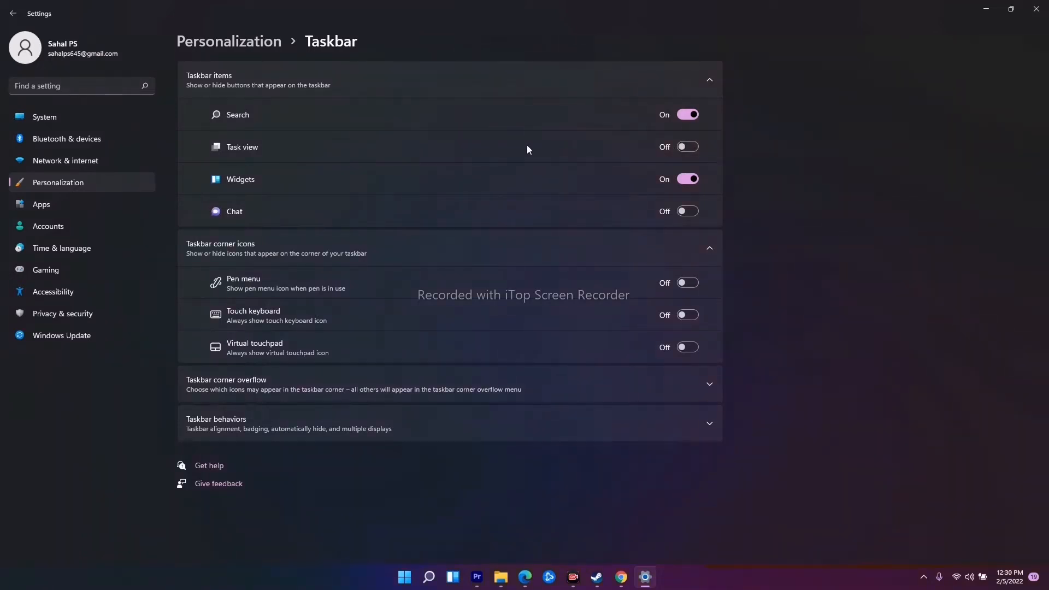
pyautogui.moveTo(687, 147)
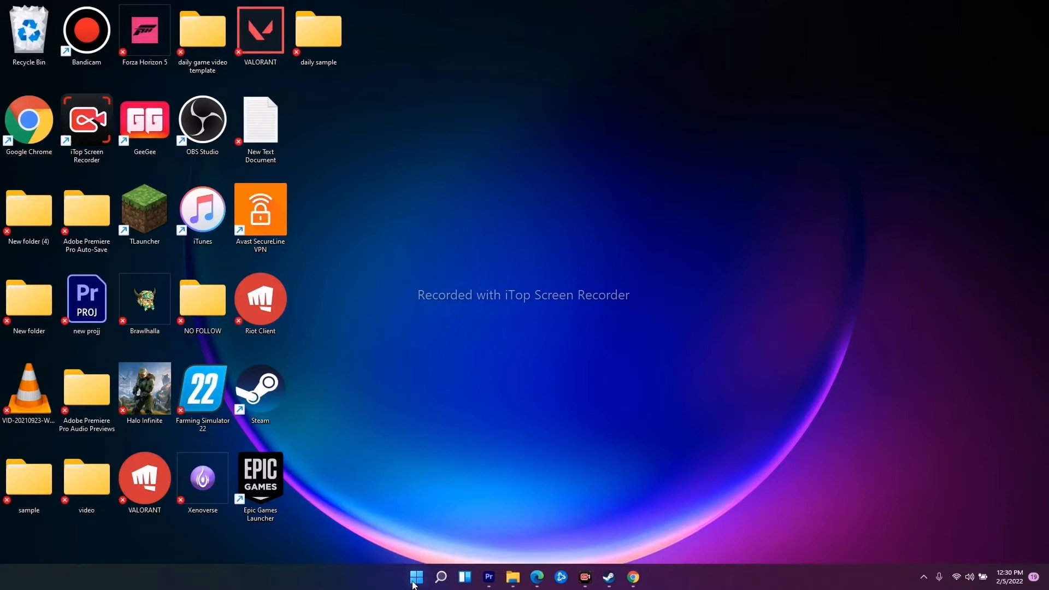
pyautogui.moveTo(415, 577)
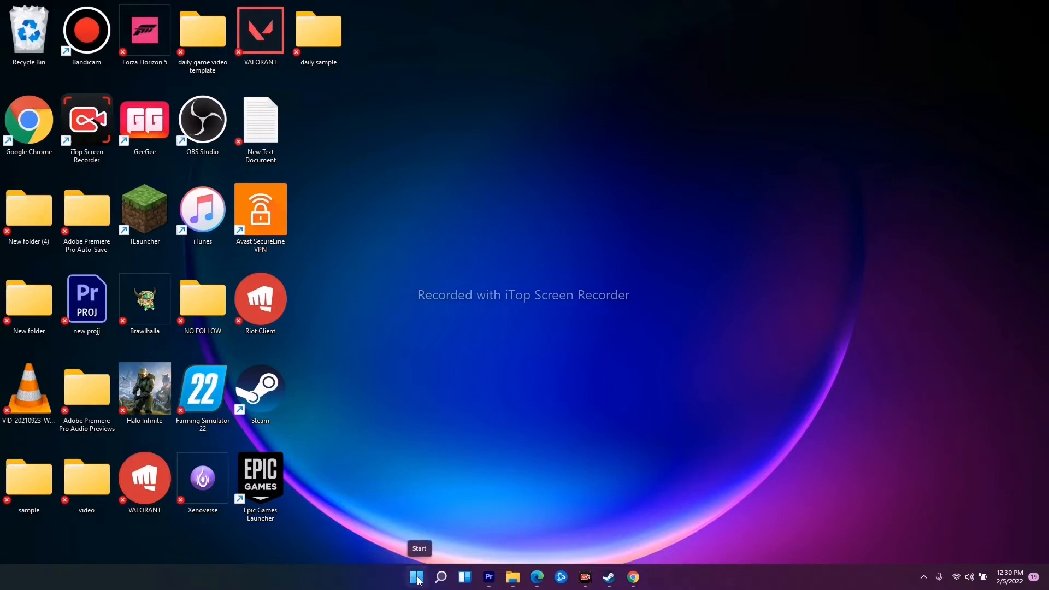
# Restart Windows Explorer from Task Manager's Processes list, then close Task Manager.
pyautogui.rightClick(416, 576)
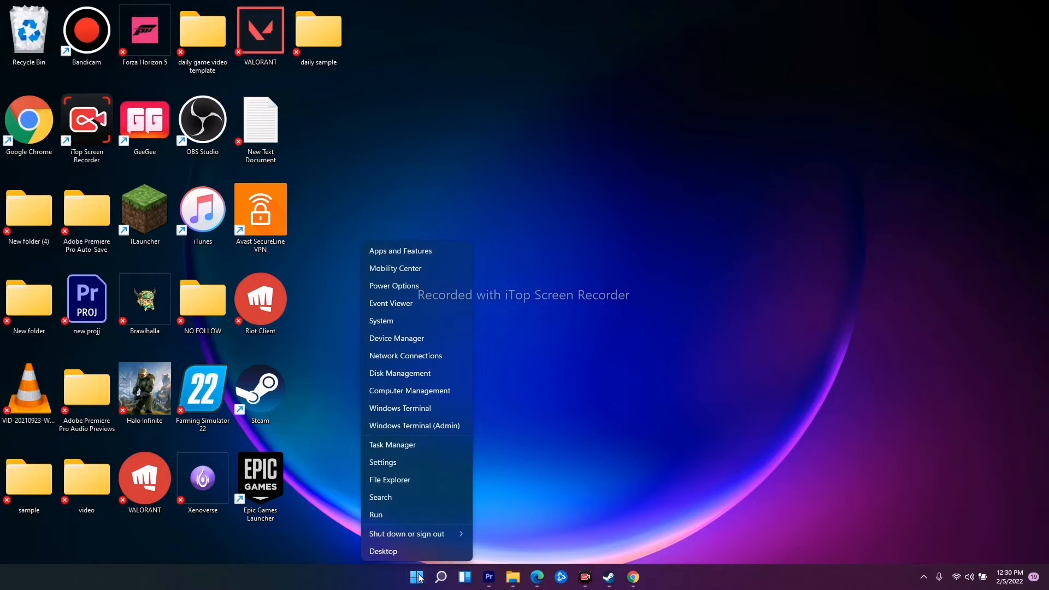
pyautogui.click(422, 449)
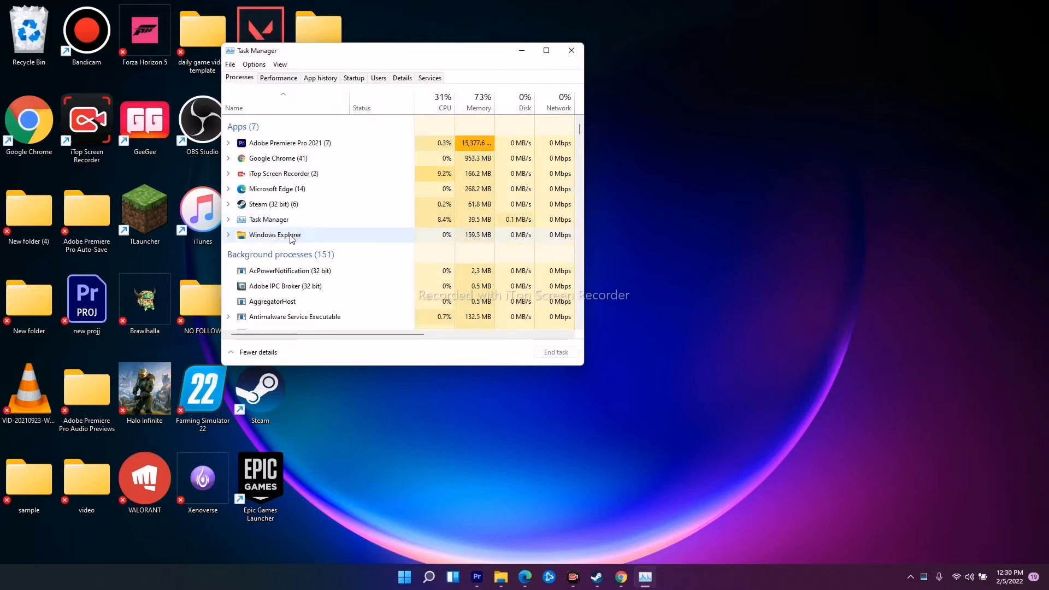
pyautogui.scroll(-3)
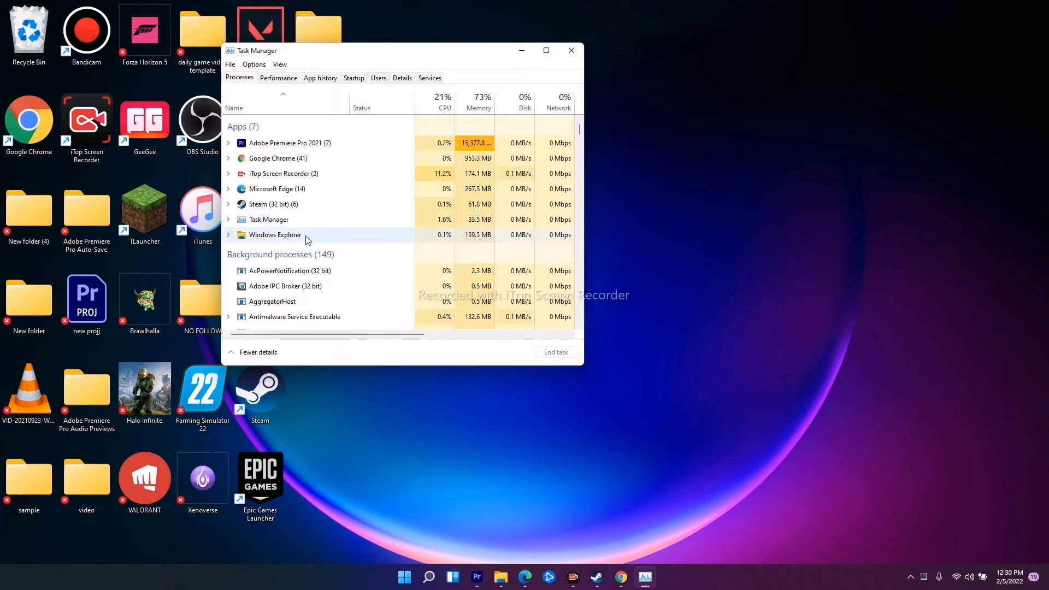
pyautogui.rightClick(273, 235)
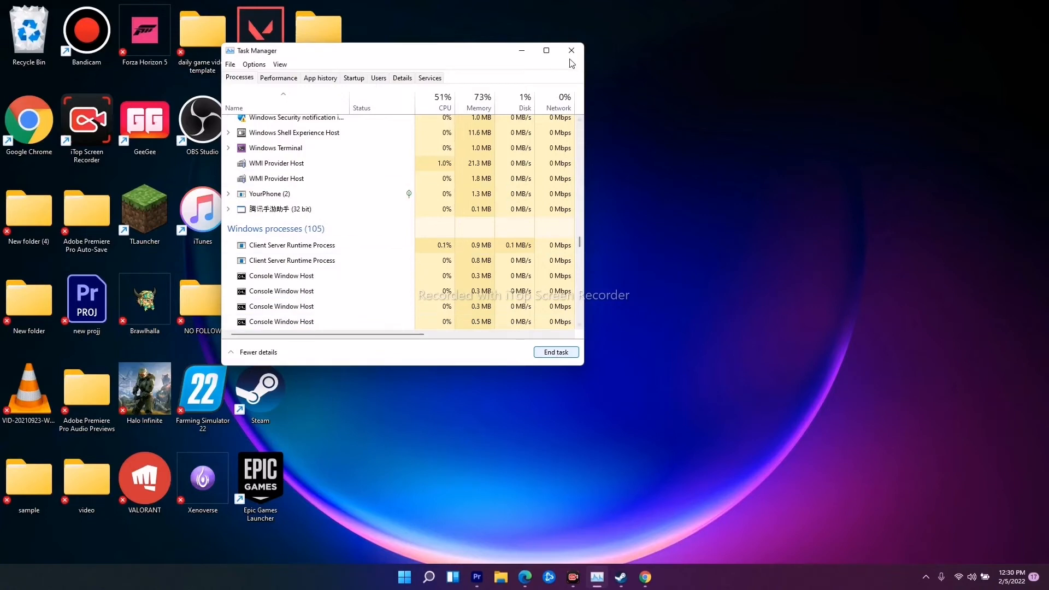
pyautogui.click(570, 50)
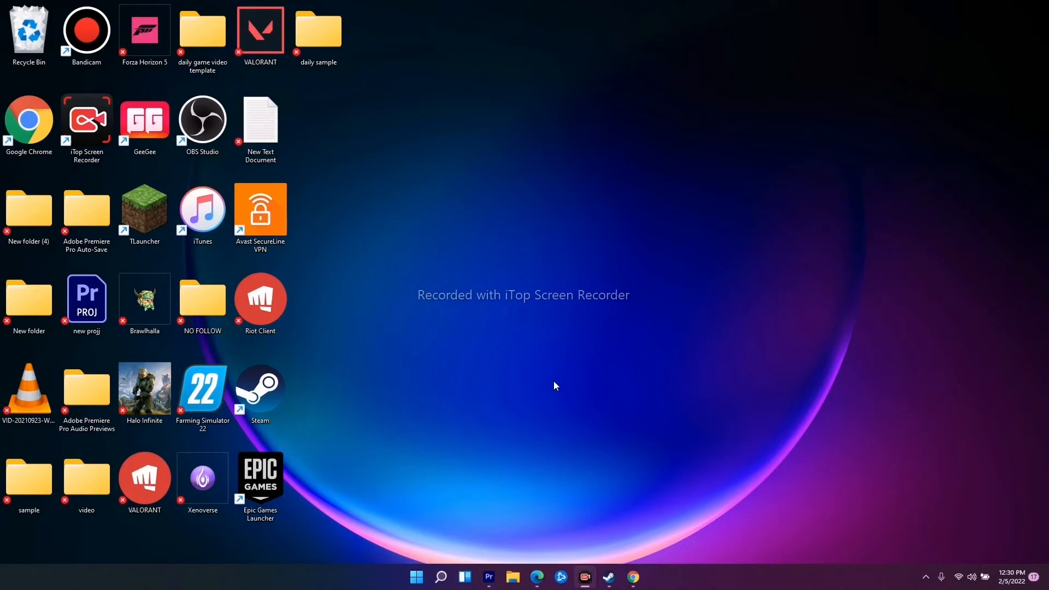
pyautogui.moveTo(464, 514)
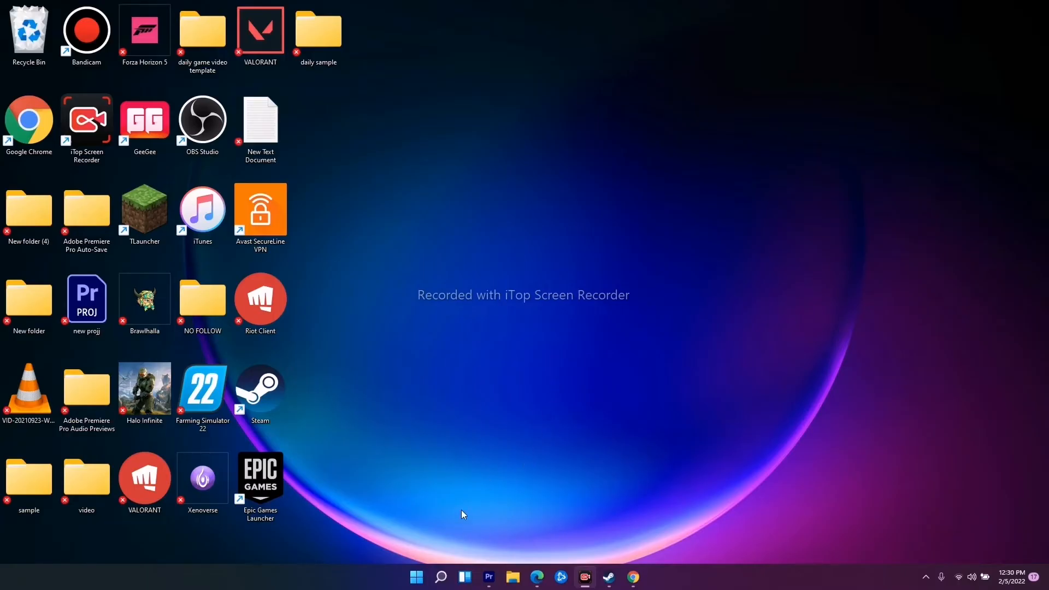
# Reopen Task Manager maximized and switch to the Details list of all processes.
pyautogui.rightClick(416, 575)
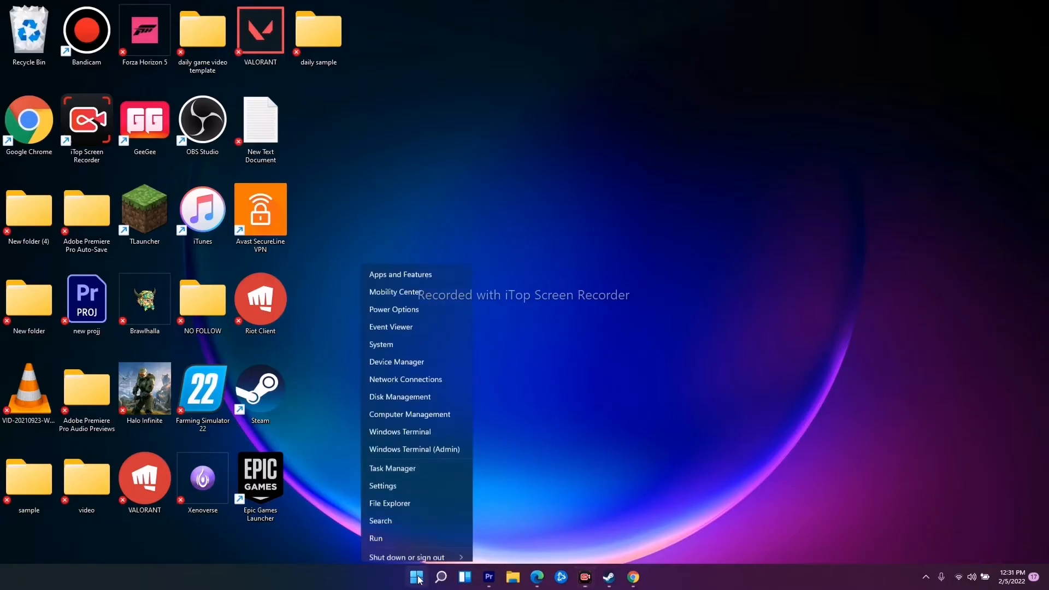
pyautogui.click(427, 452)
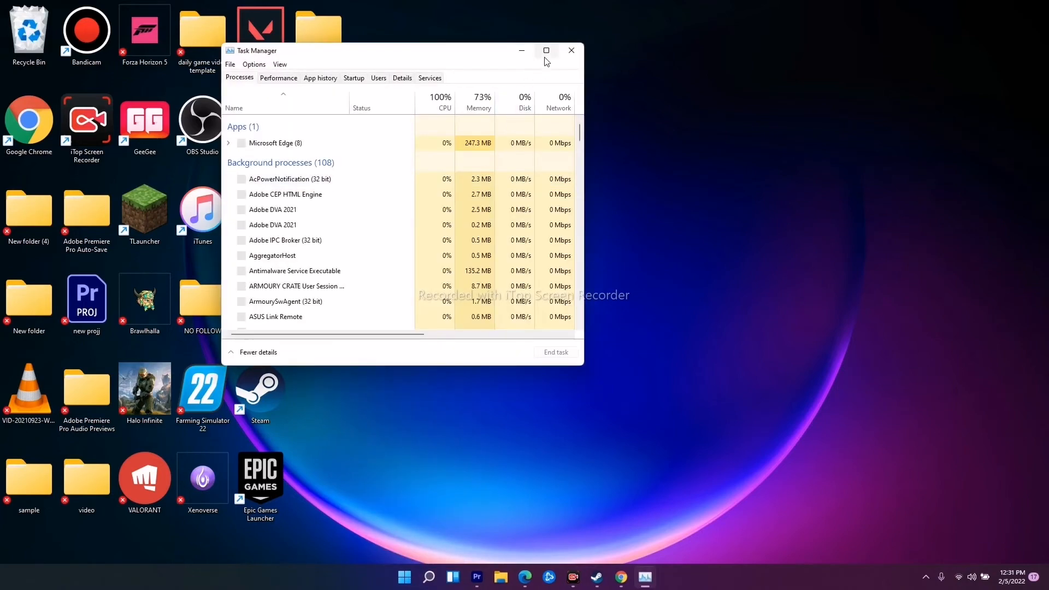
pyautogui.click(546, 50)
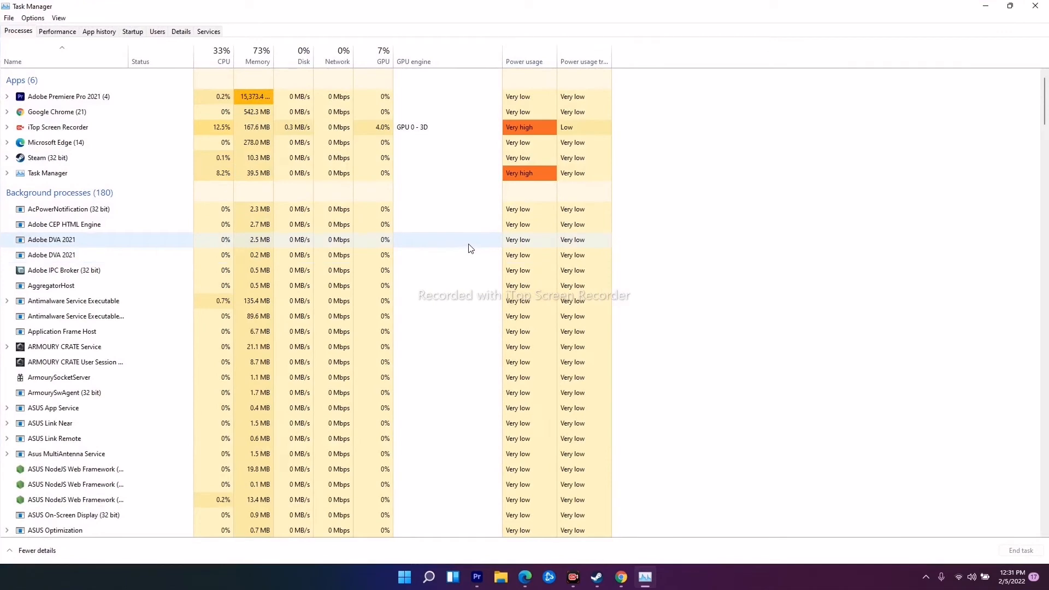
pyautogui.click(180, 31)
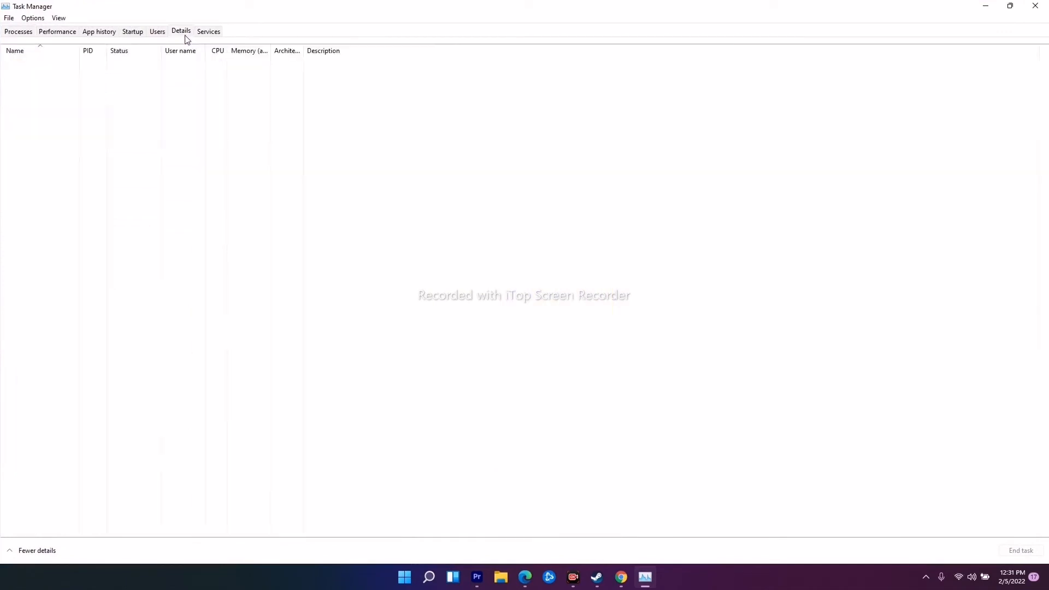
pyautogui.click(180, 30)
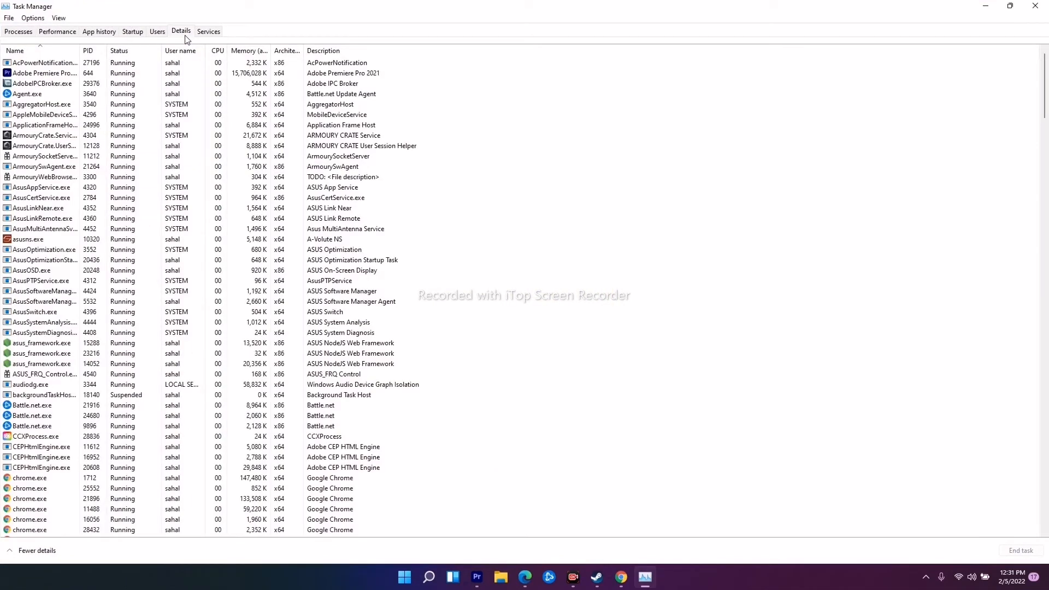
# Browse the process list for minisearchhost.exe, briefly showing and dismissing mcshield.exe's actions.
pyautogui.scroll(-3)
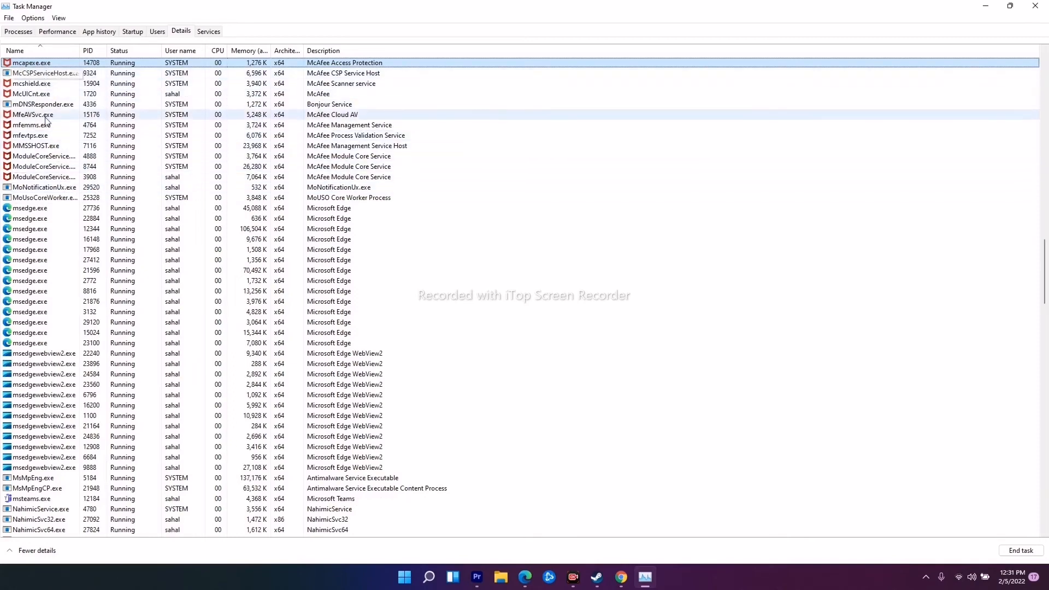
pyautogui.scroll(-3)
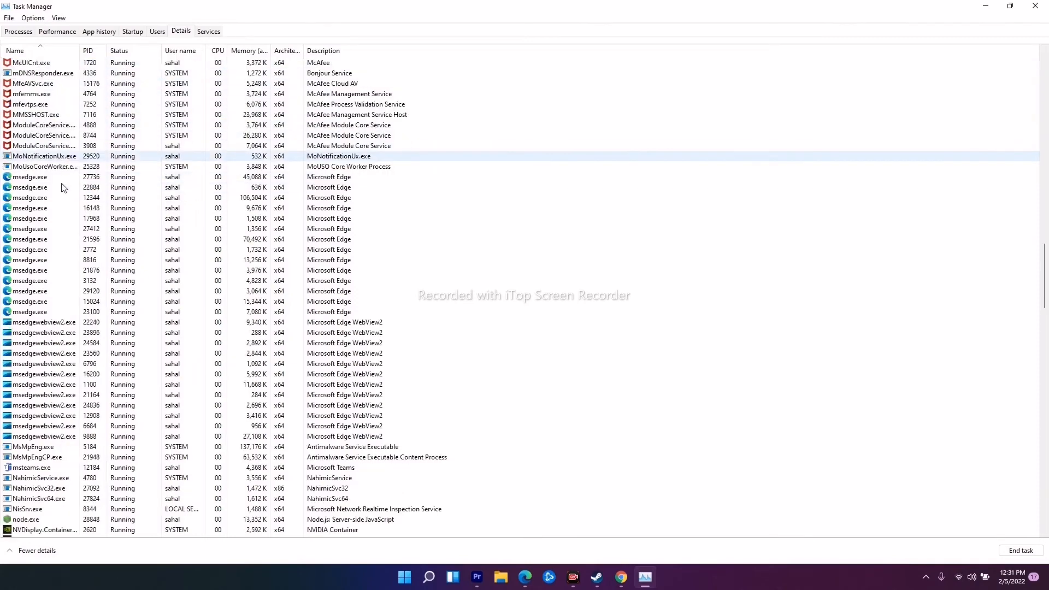
pyautogui.scroll(-3)
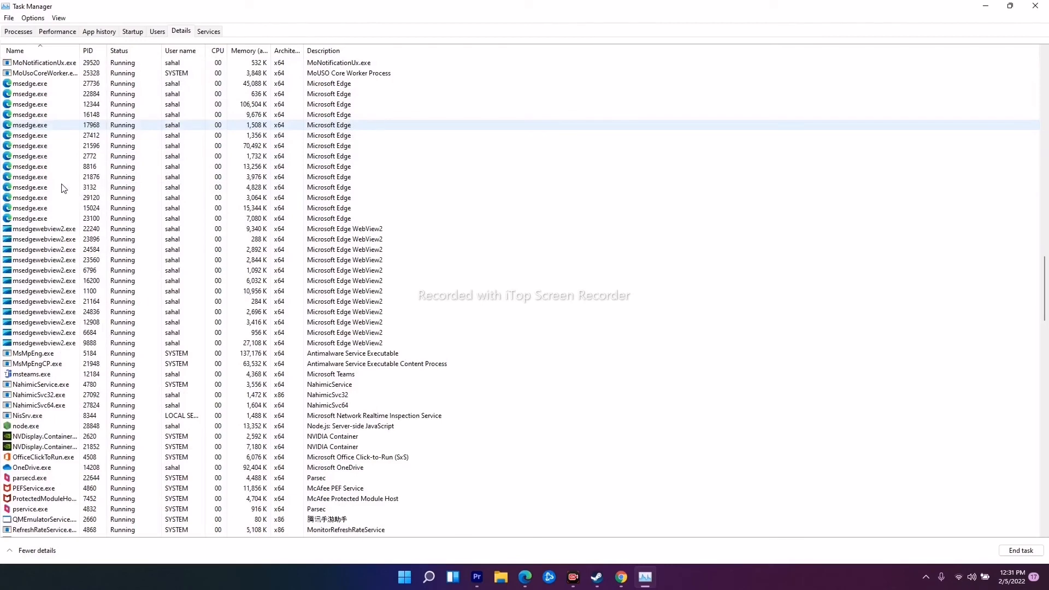
pyautogui.scroll(3)
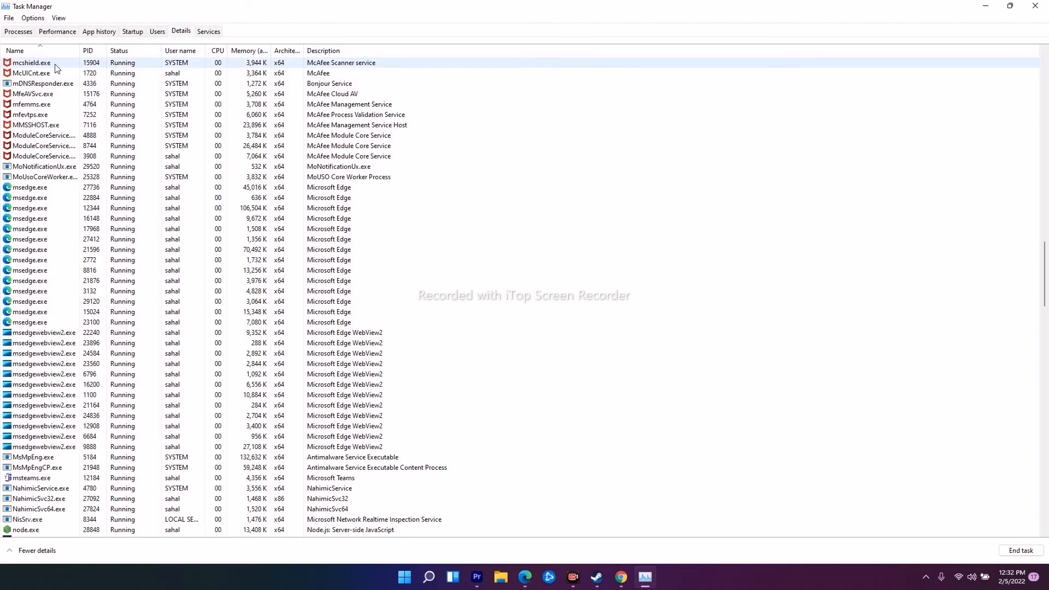
pyautogui.rightClick(31, 63)
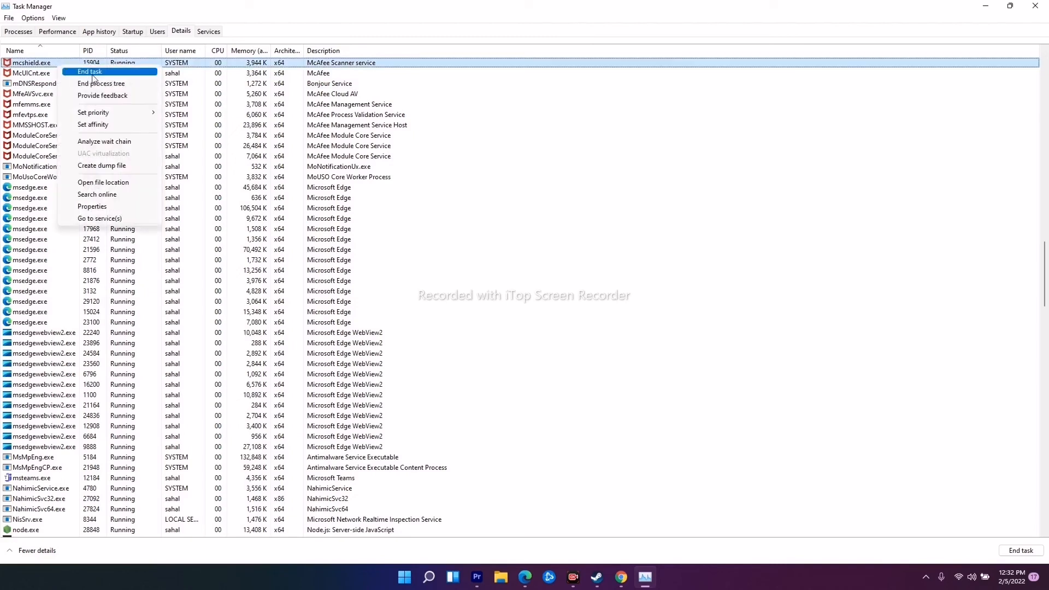
pyautogui.moveTo(290, 124)
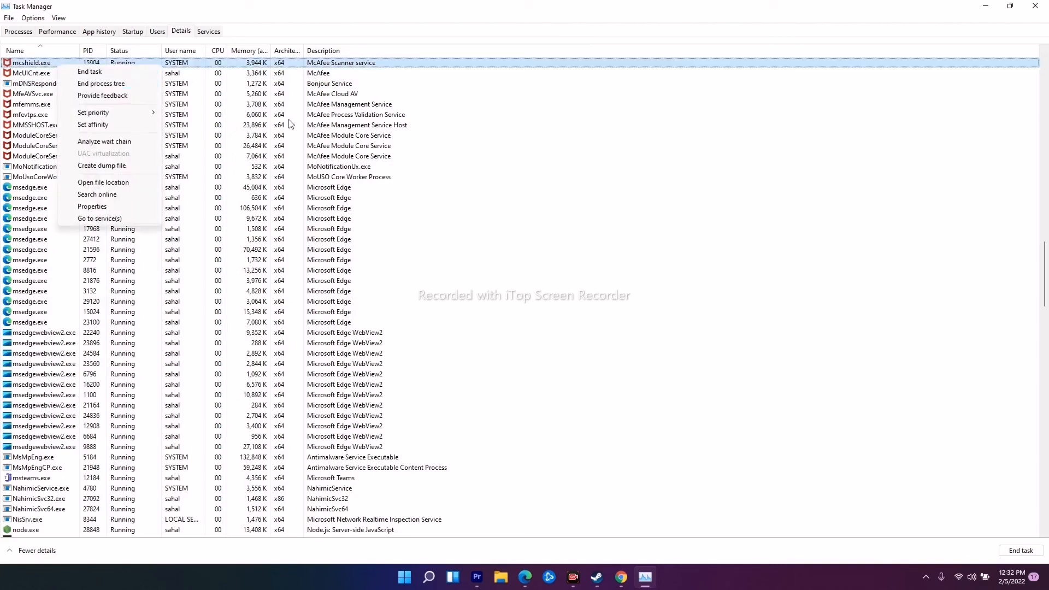
pyautogui.click(626, 113)
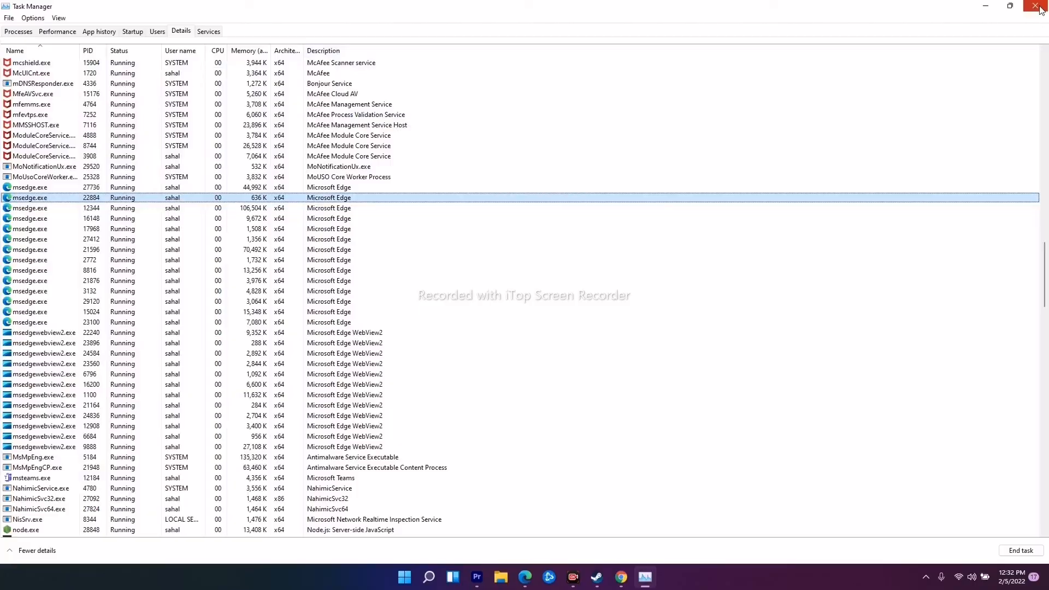
# Close Task Manager and refresh the desktop from its context menu.
pyautogui.click(1041, 7)
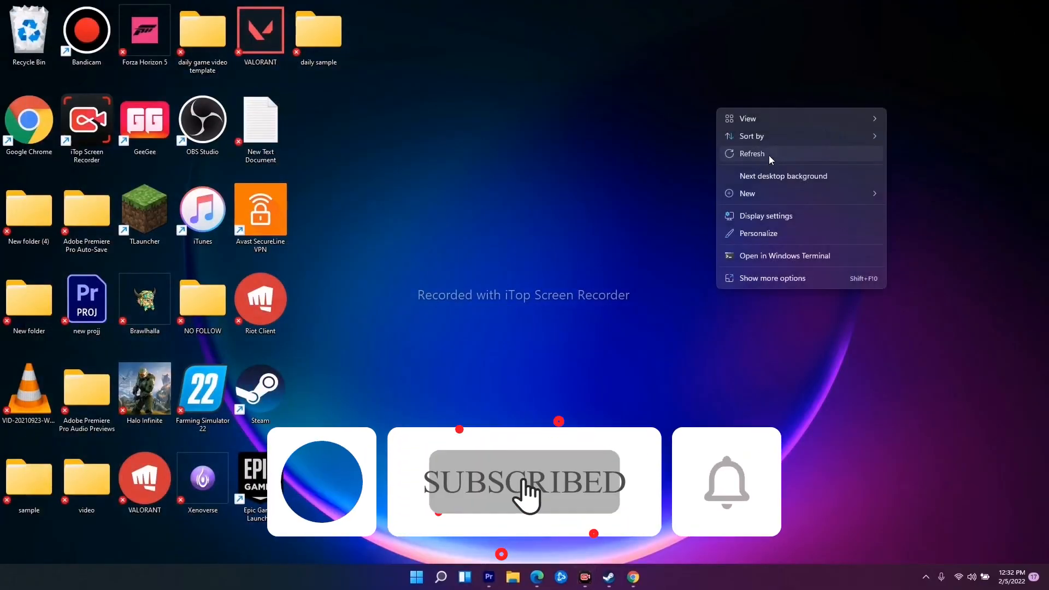
pyautogui.click(752, 153)
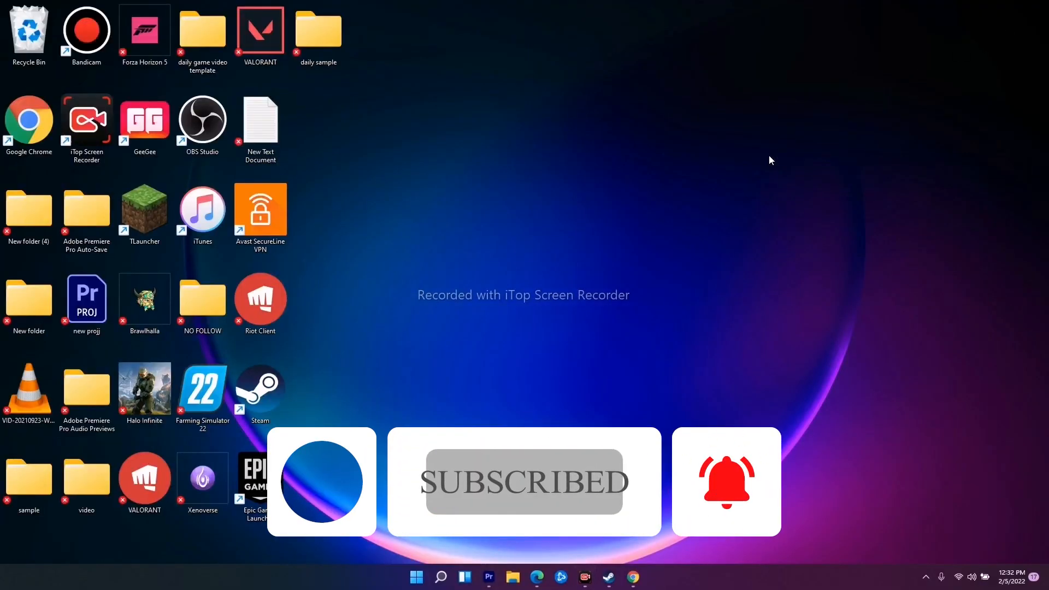